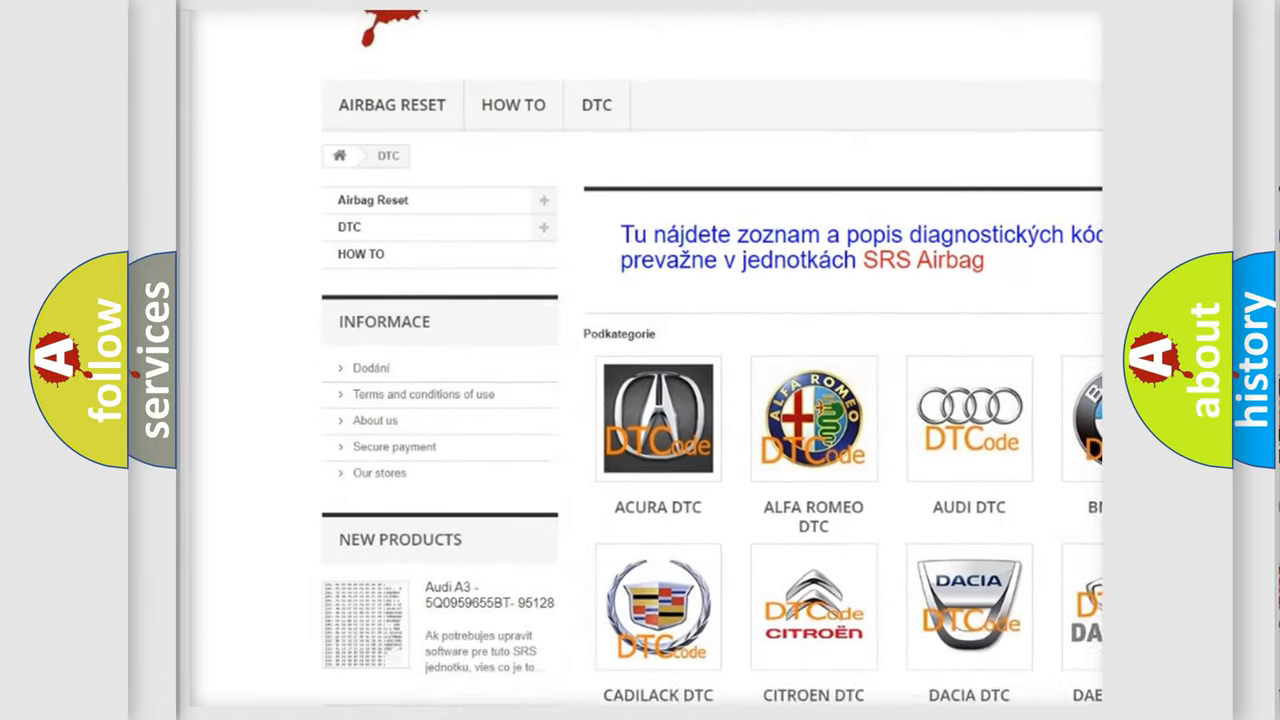
scroll("down", 3)
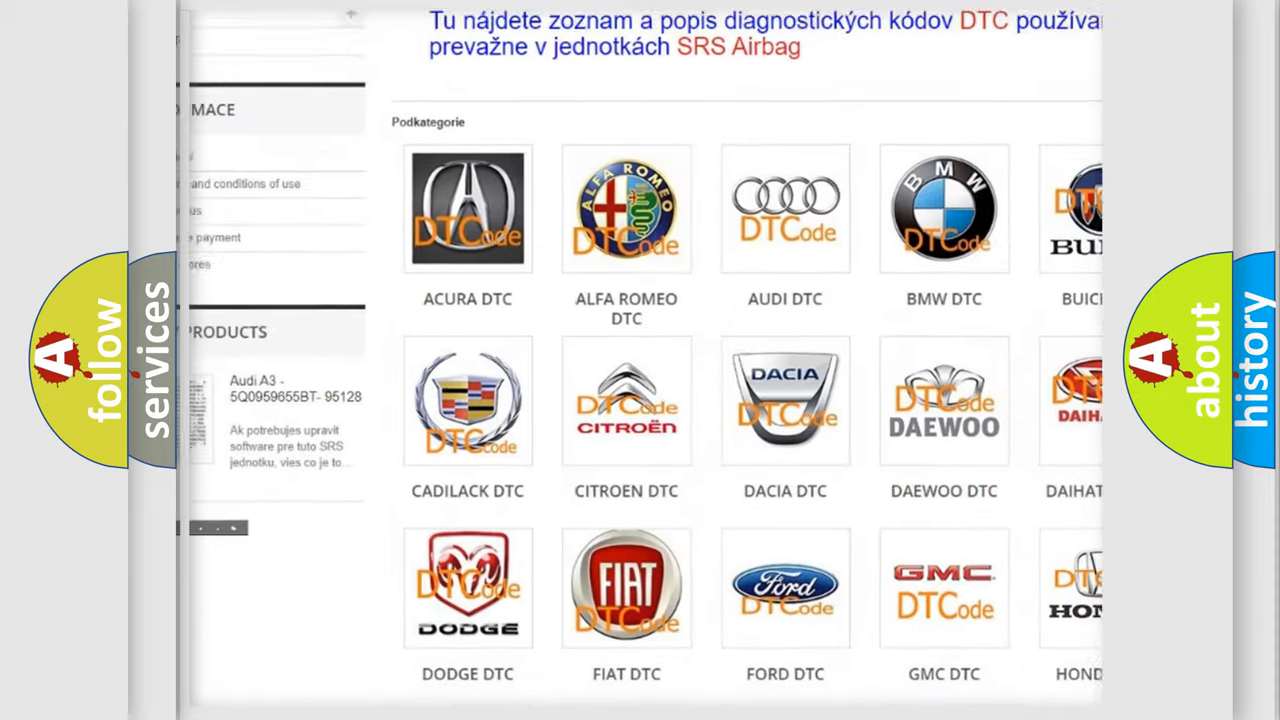
scroll("down", 3)
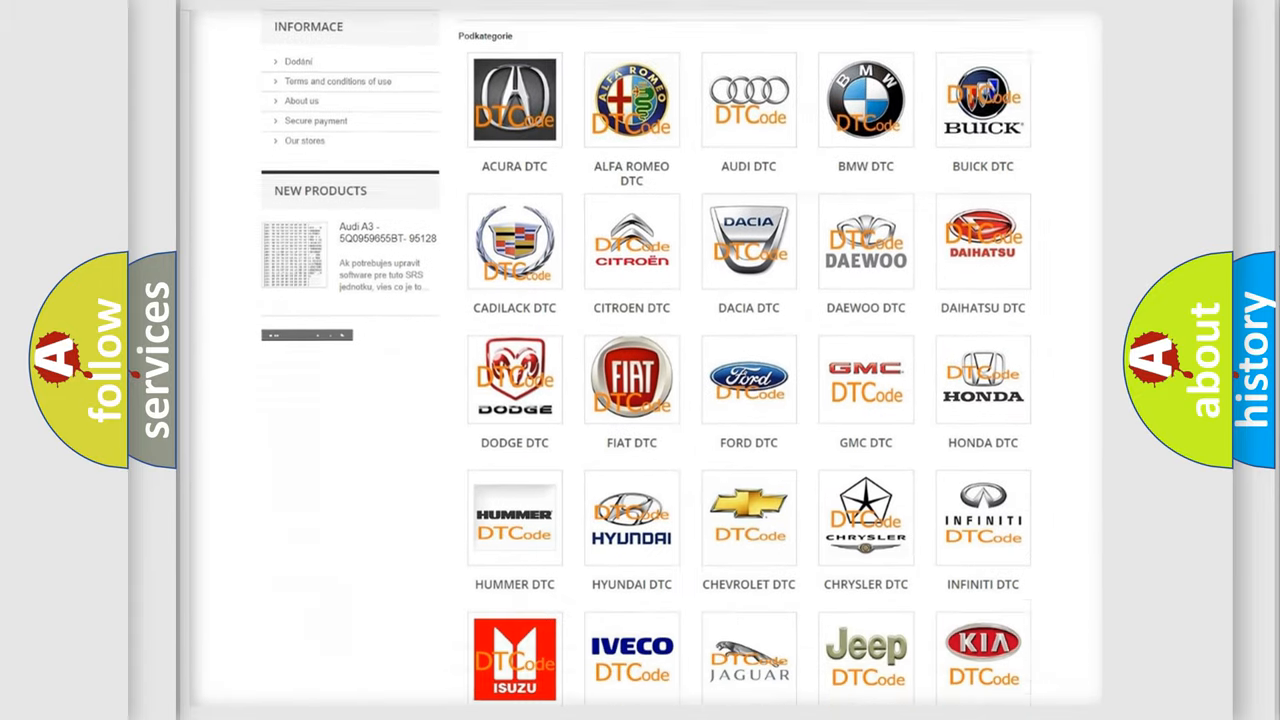
scroll("down", 3)
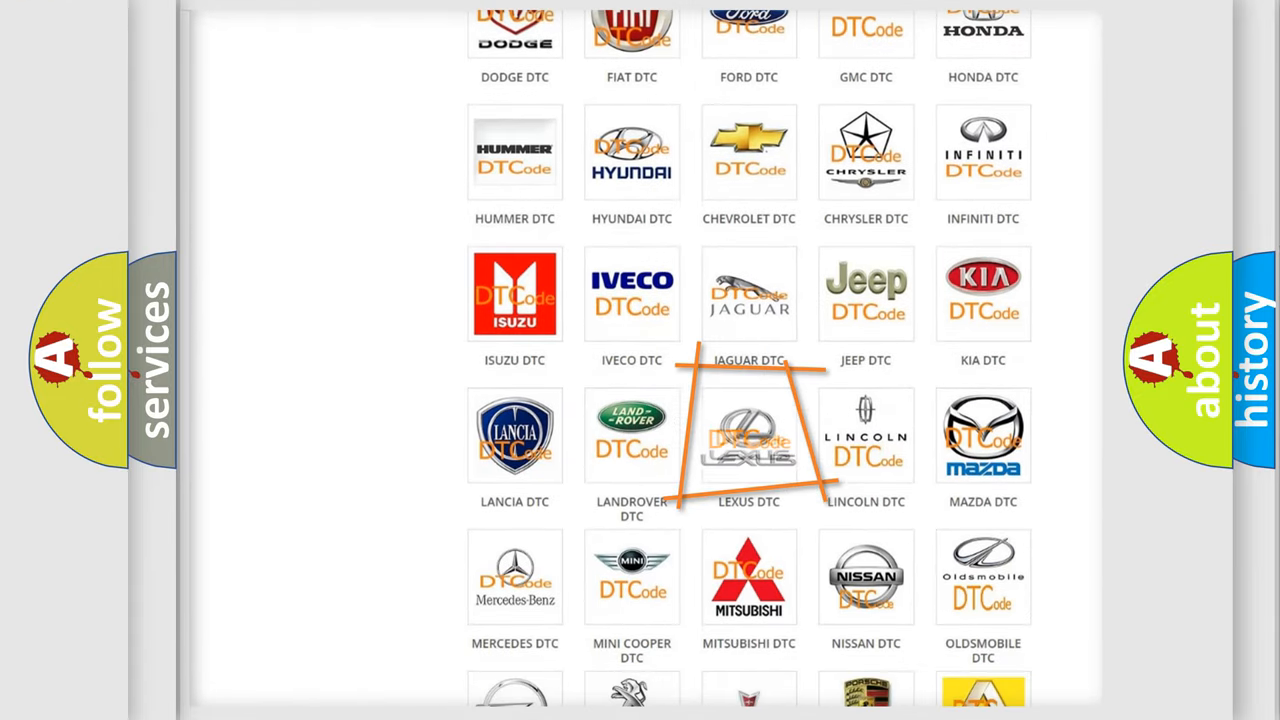